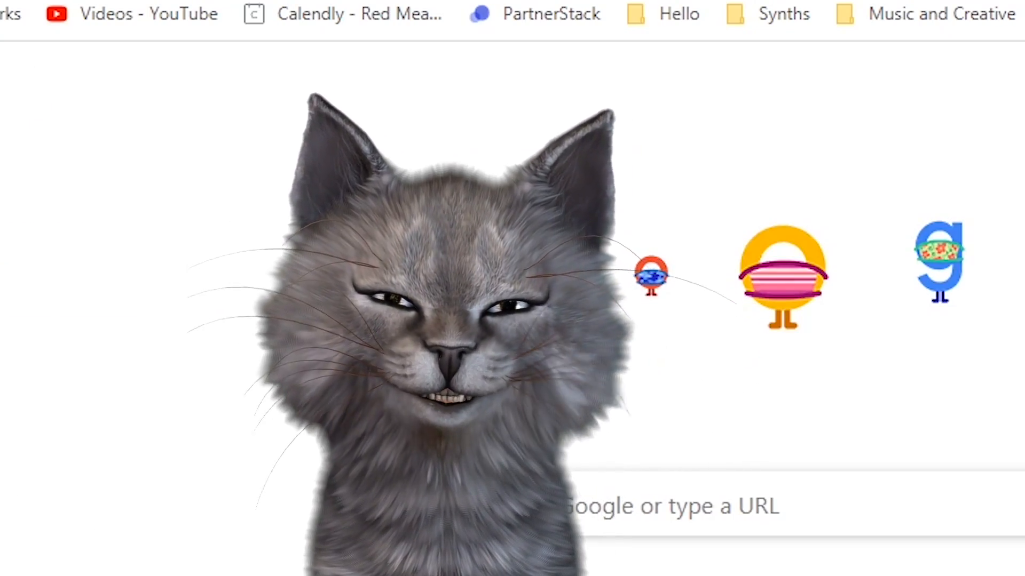
- Navigate to the DistroKid release page for Be the One from the address bar
text(dis)
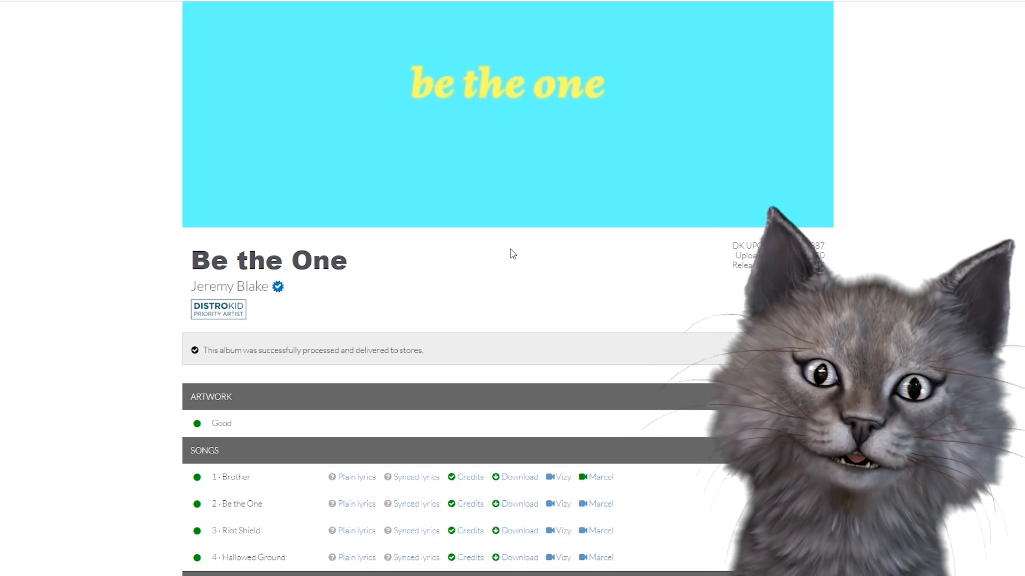
- Visit the HyperFollow URL listed in the release page's HYPERFOLLOW section
scroll(down, 3)
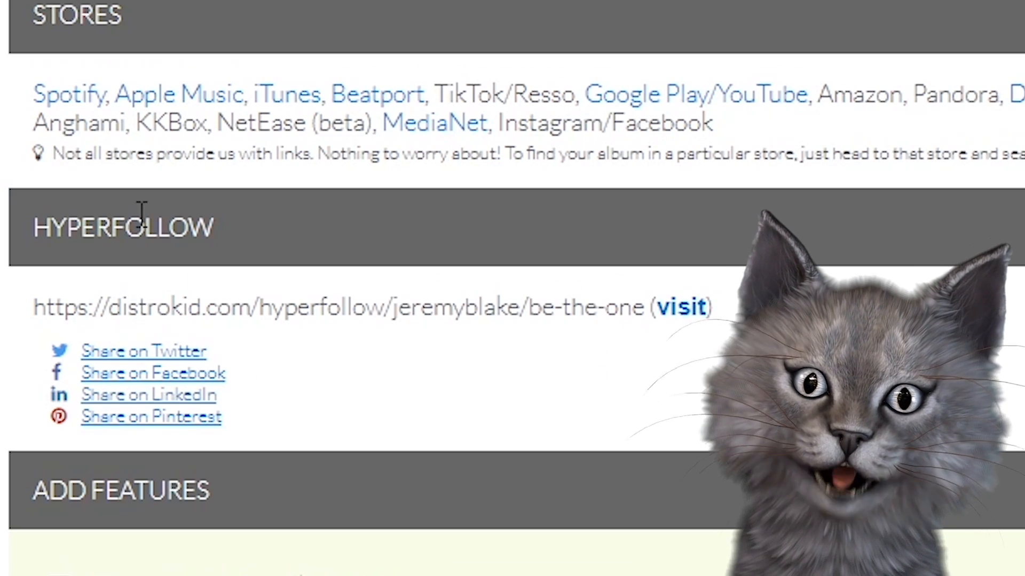
click(680, 308)
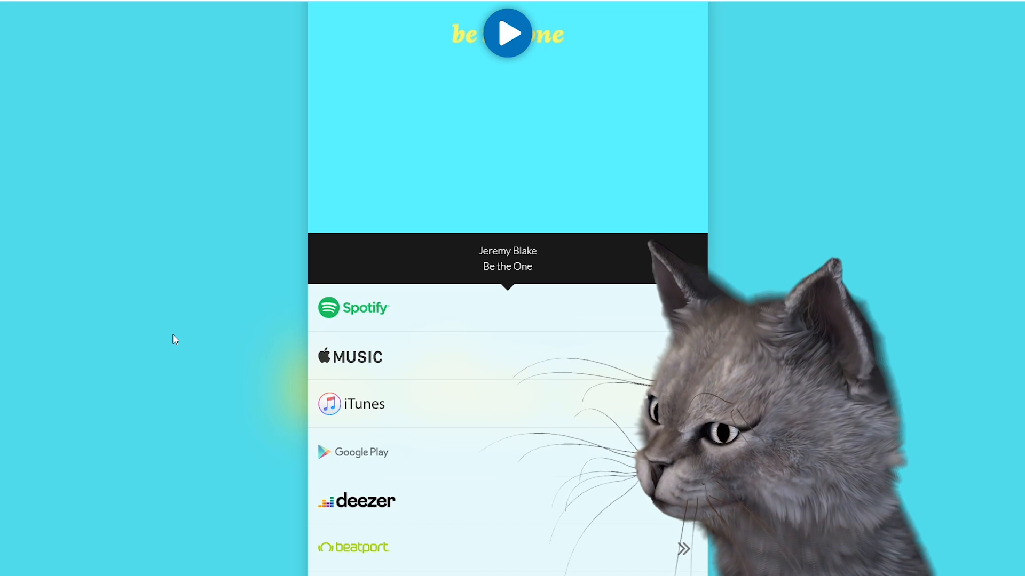
scroll(down, 3)
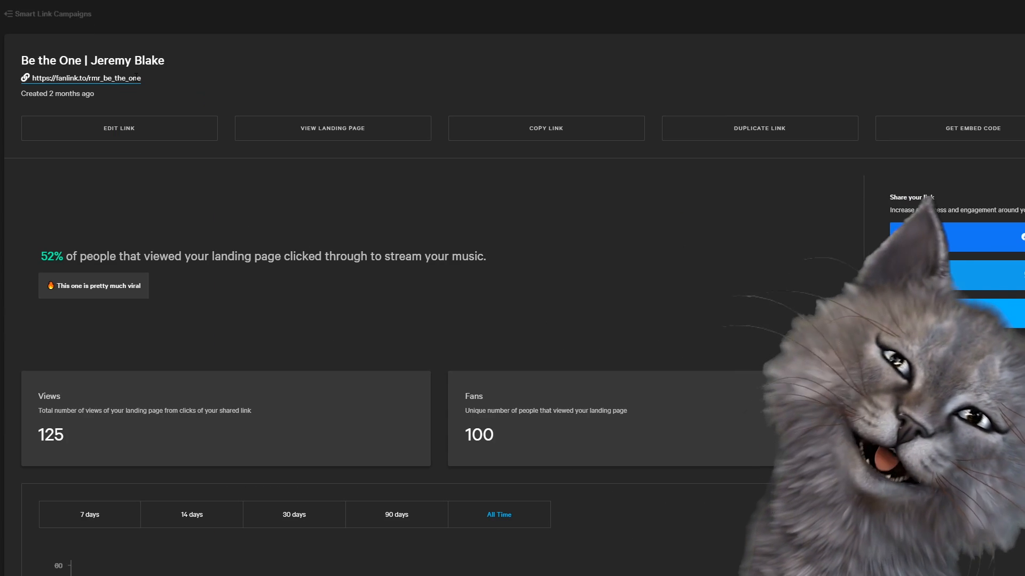
click(332, 127)
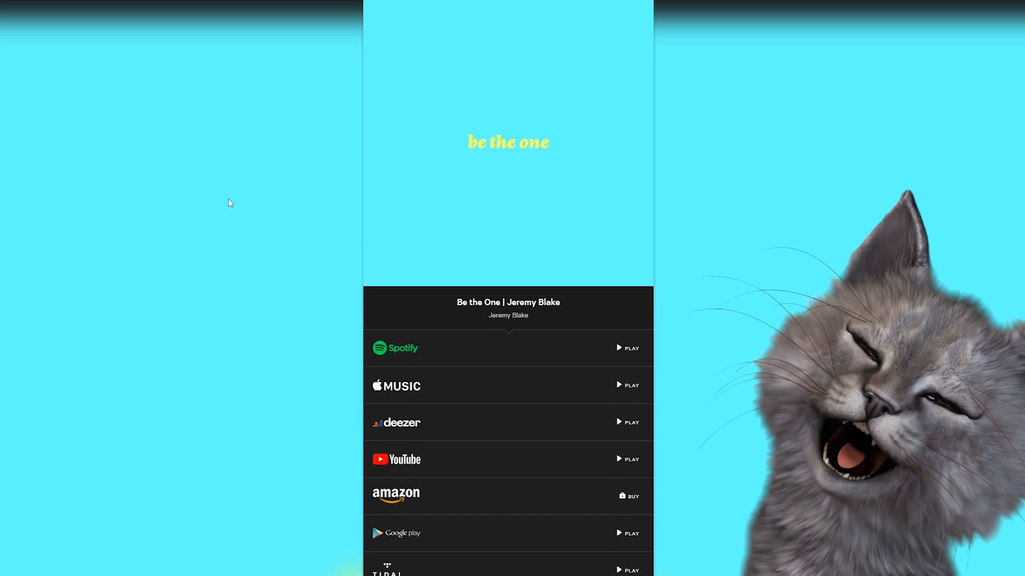
scroll(up, 3)
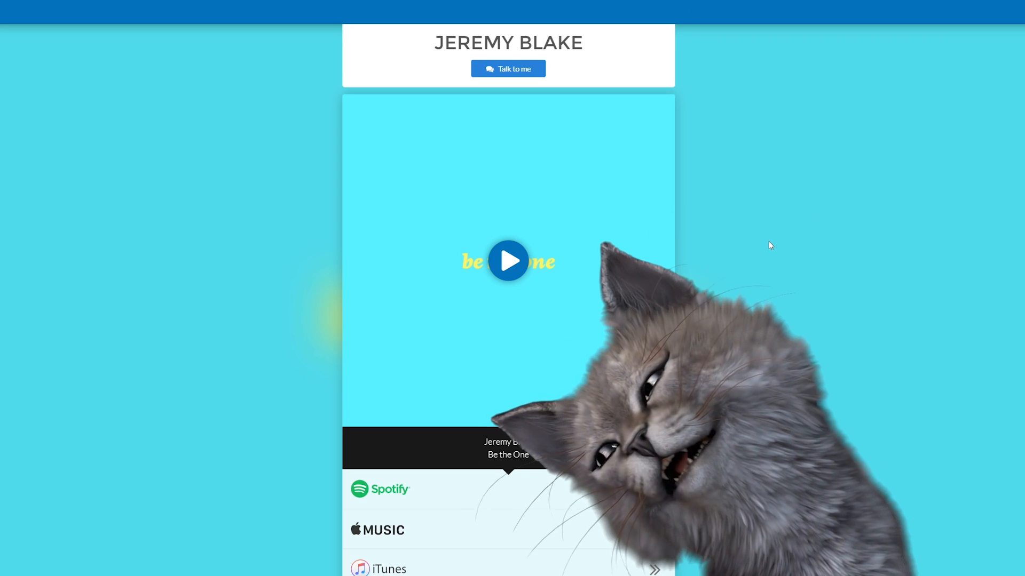
- Scroll through the HyperFollow store list down to Beatport, MediaNet, iHeartRadio and Napster
scroll(down, 3)
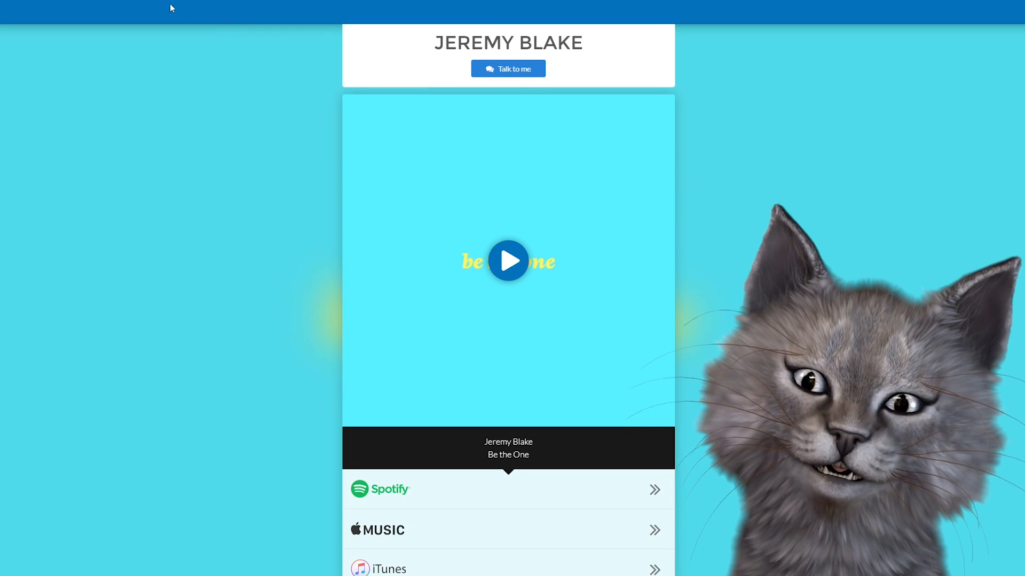
scroll(down, 3)
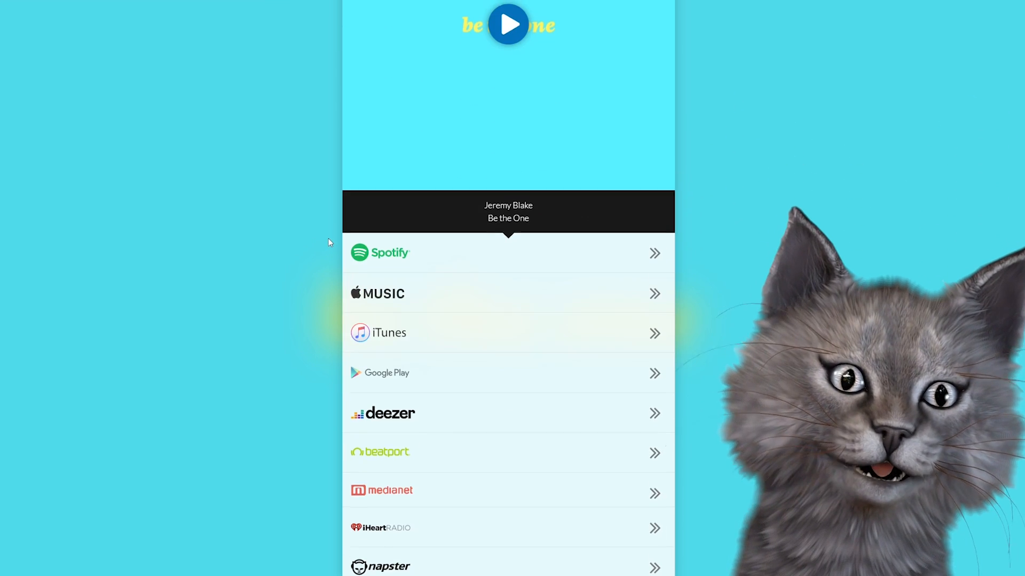
scroll(up, 3)
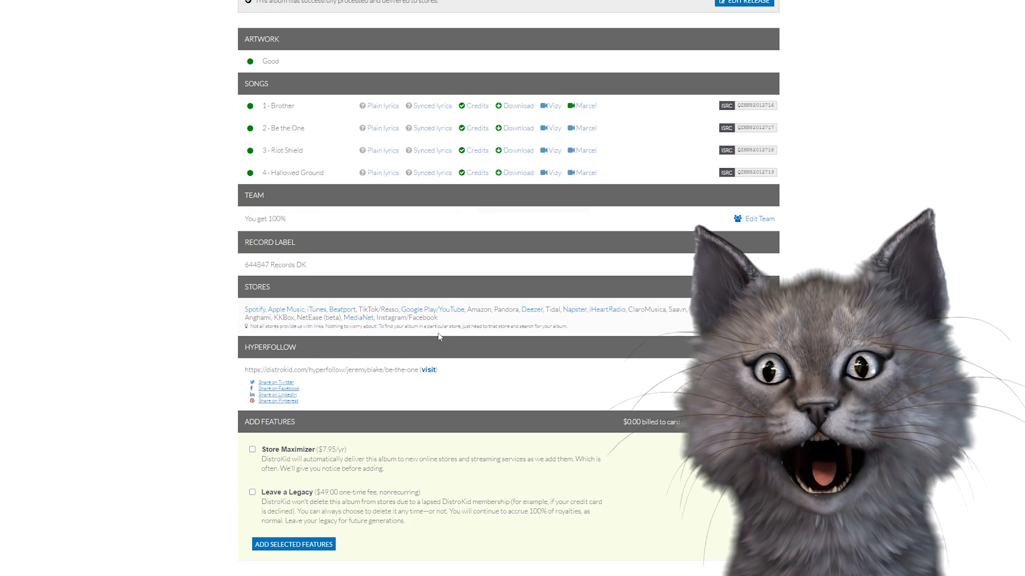
- Follow a song's feature link to the DistroKid News synced lyrics article
scroll(up, 3)
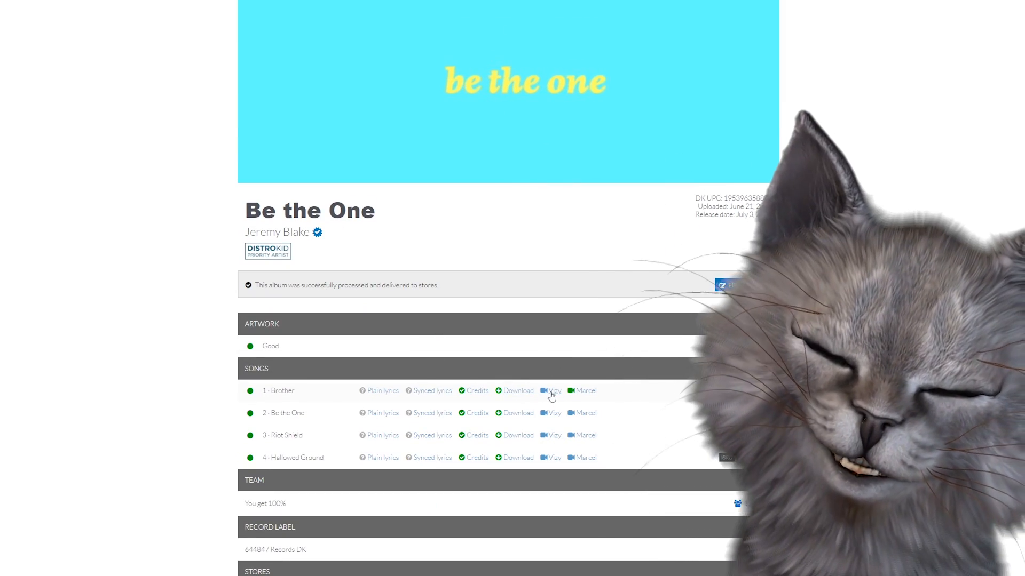
click(552, 391)
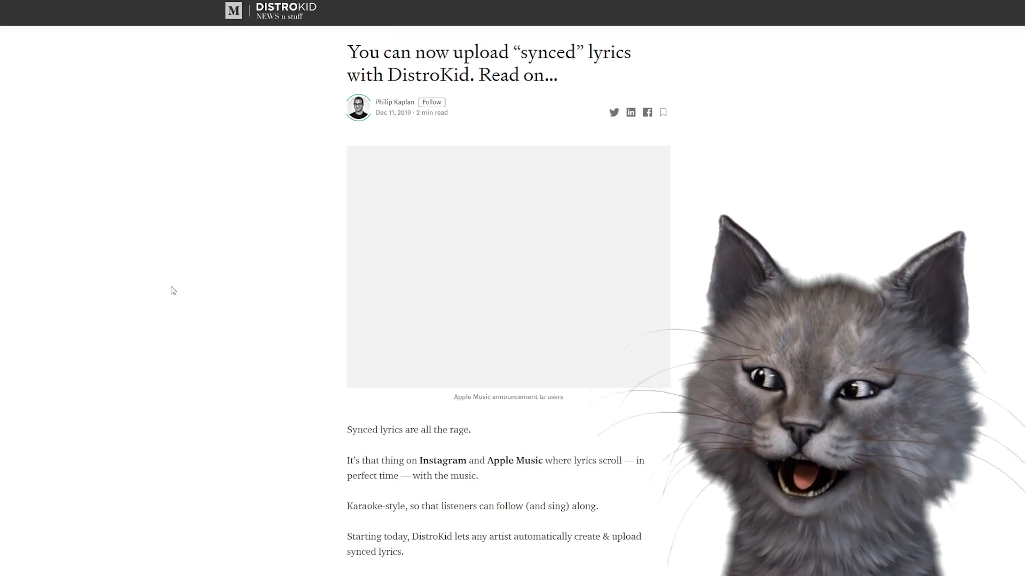
- Read the synced lyrics announcement and select a post in the DistroKid News feed
scroll(down, 3)
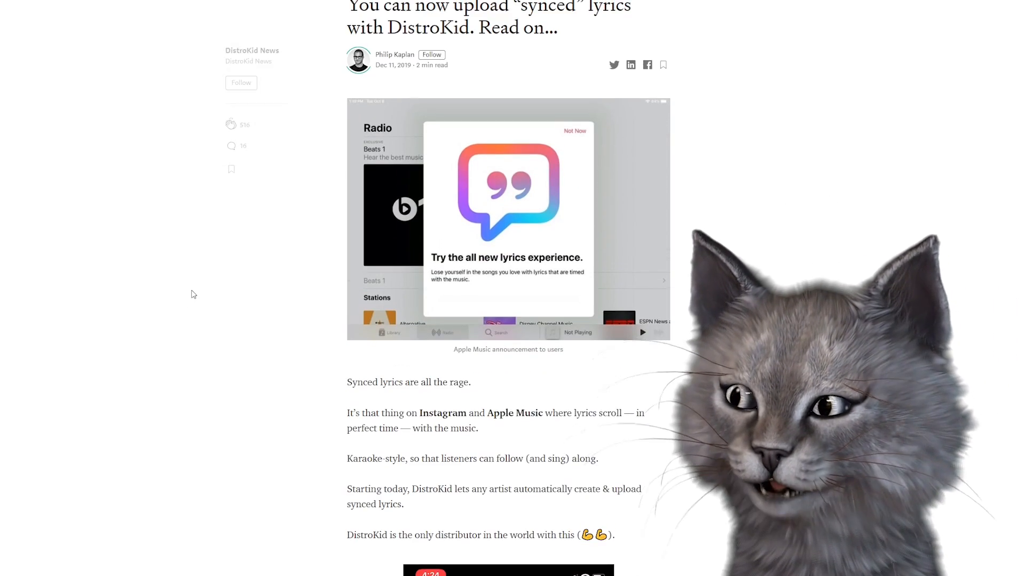
scroll(up, 3)
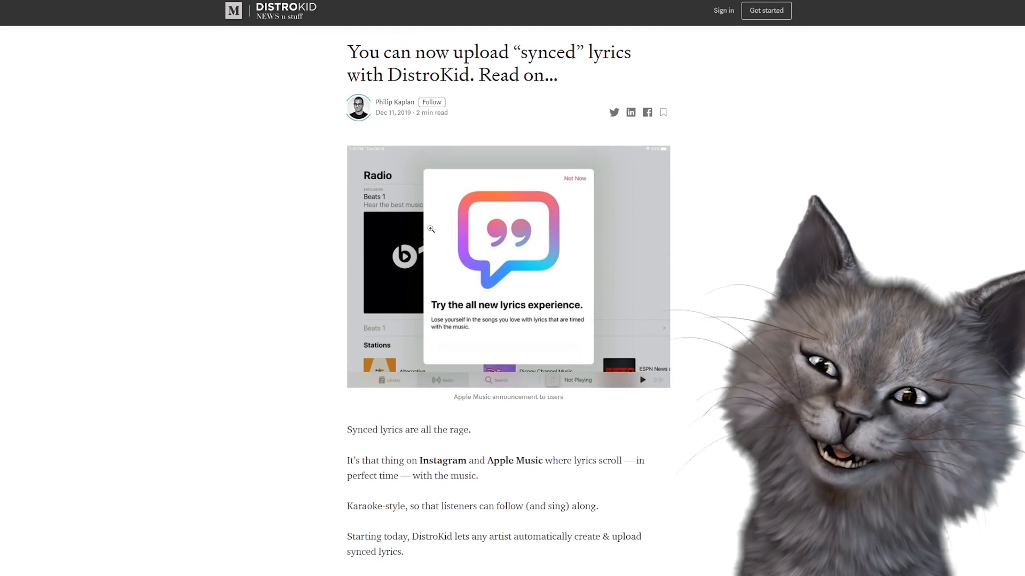
scroll(down, 3)
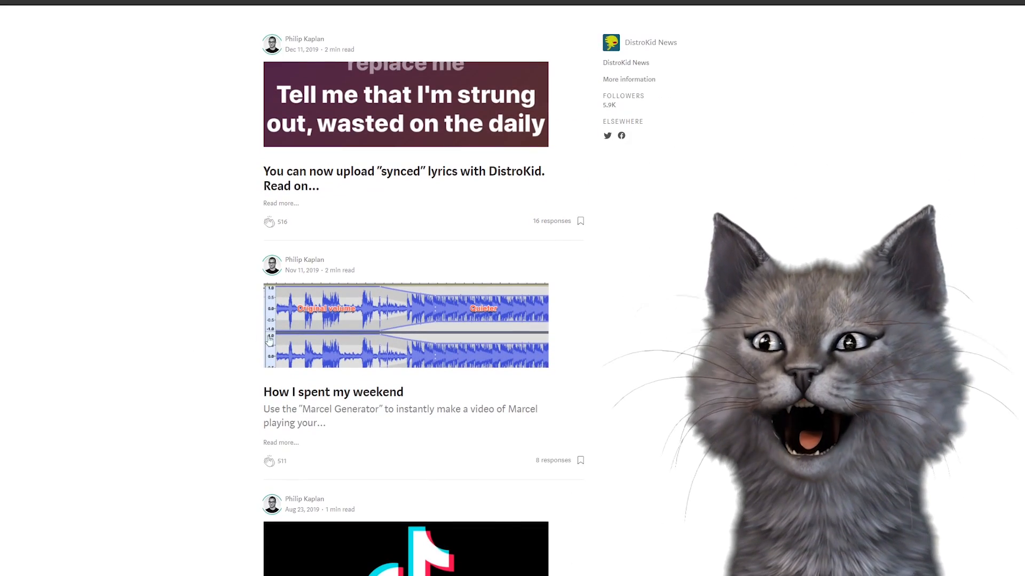
click(404, 548)
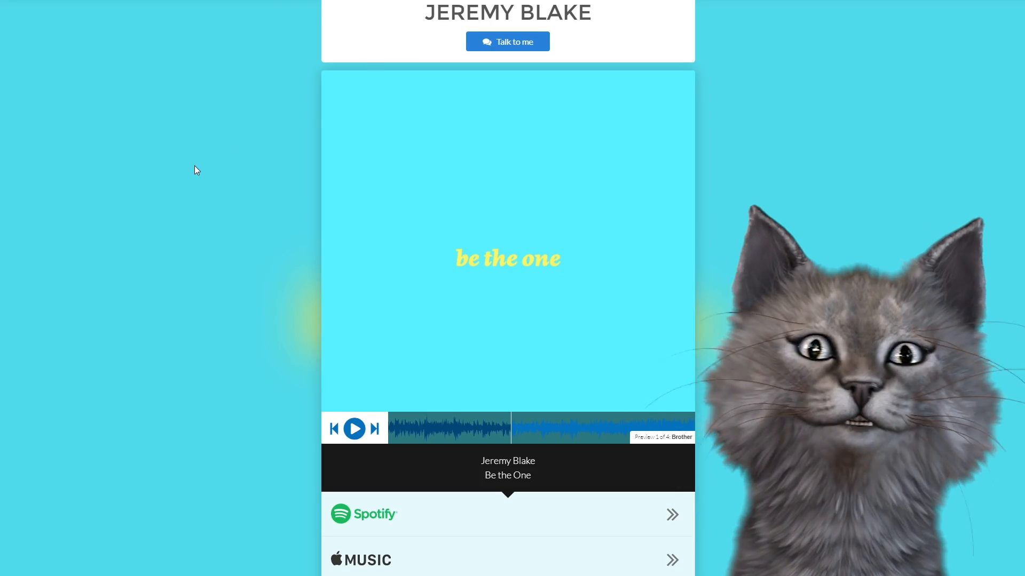
scroll(down, 3)
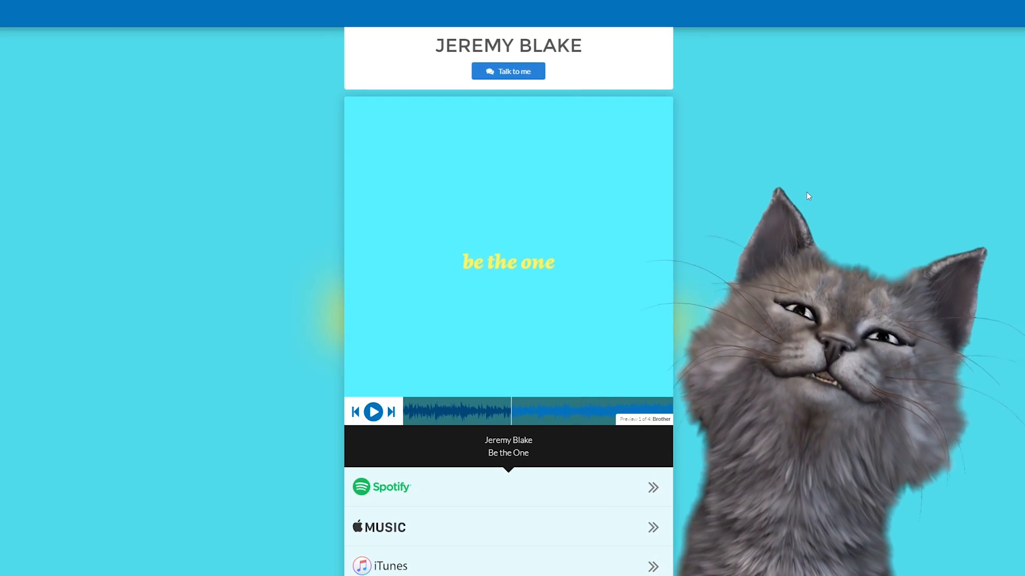